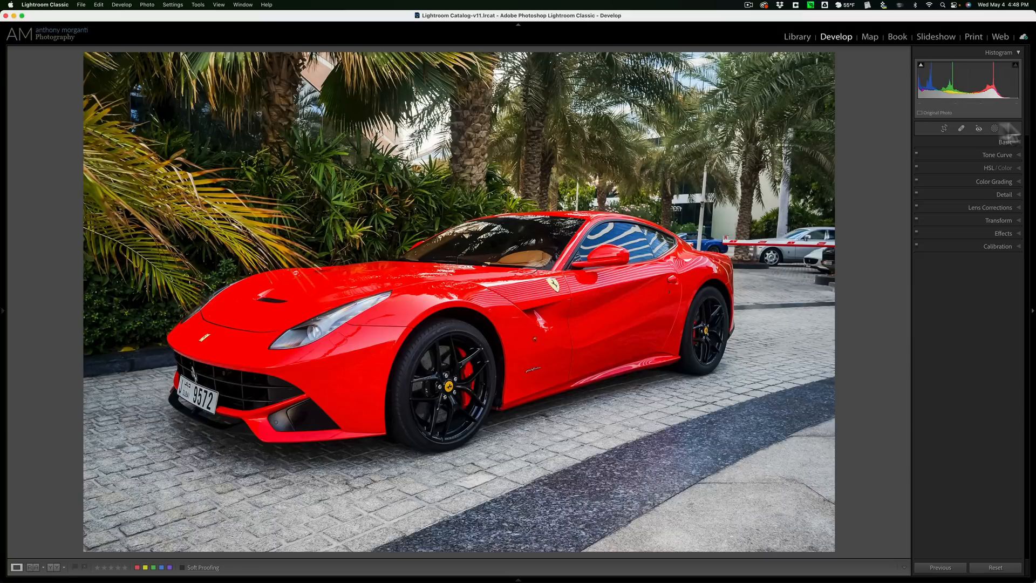
Step: Add a new Select Subject mask so the red Ferrari is covered by the overlay
left_click(993, 128)
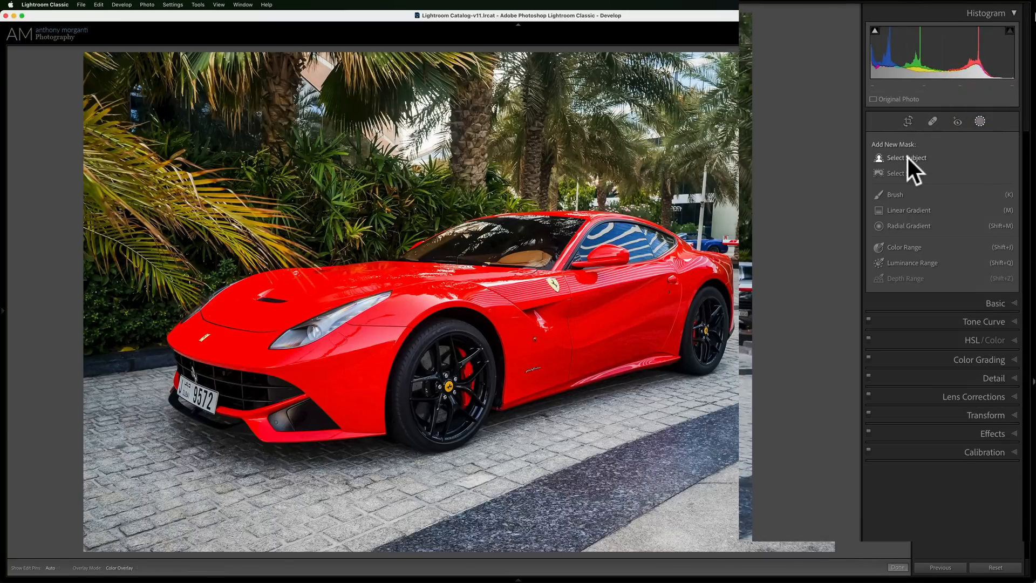
left_click(906, 157)
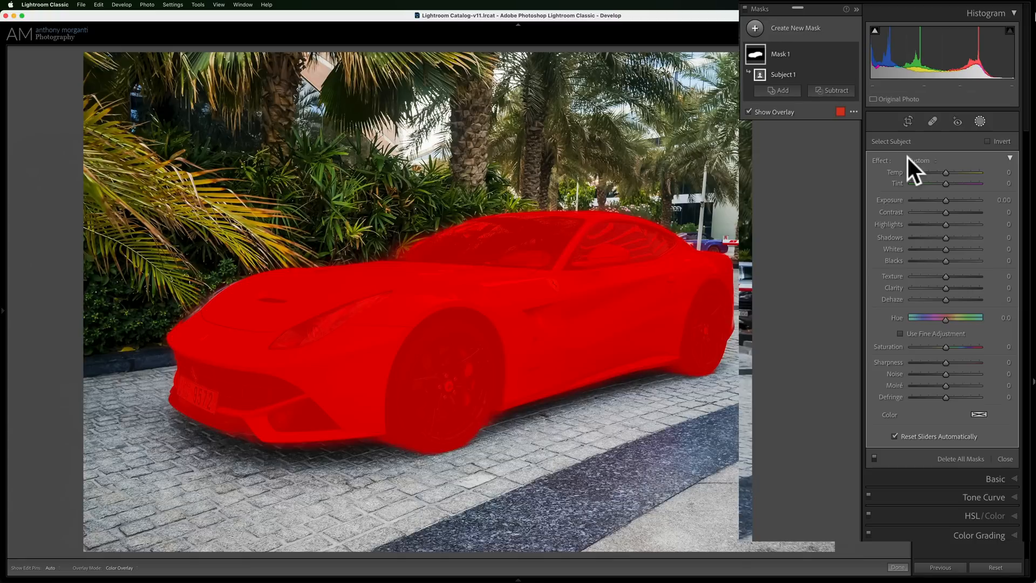
mouse_move(925, 179)
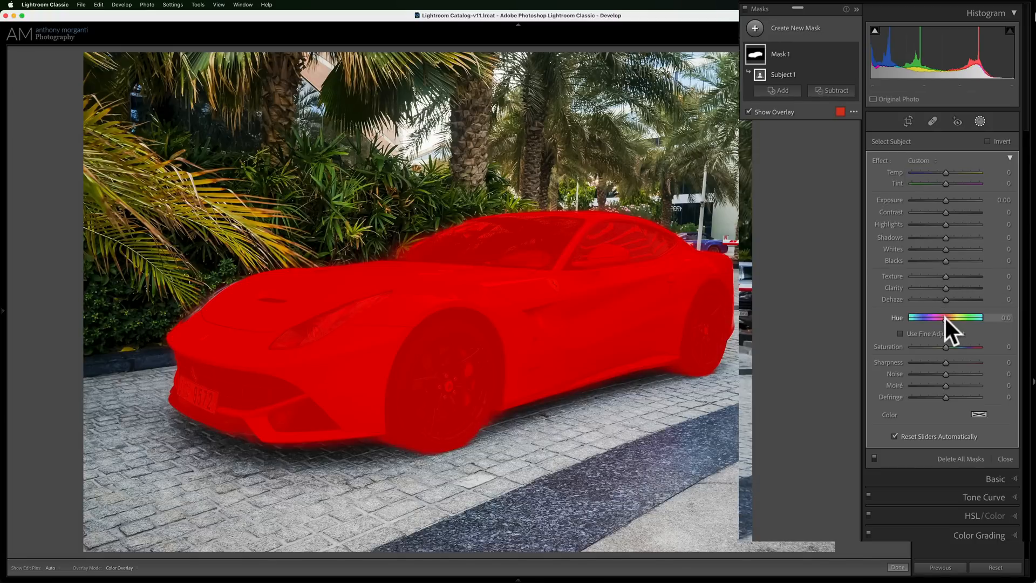
Step: Shift the car mask's Hue to about +140 so the red body turns bright green
left_click_drag(919, 317, 981, 318)
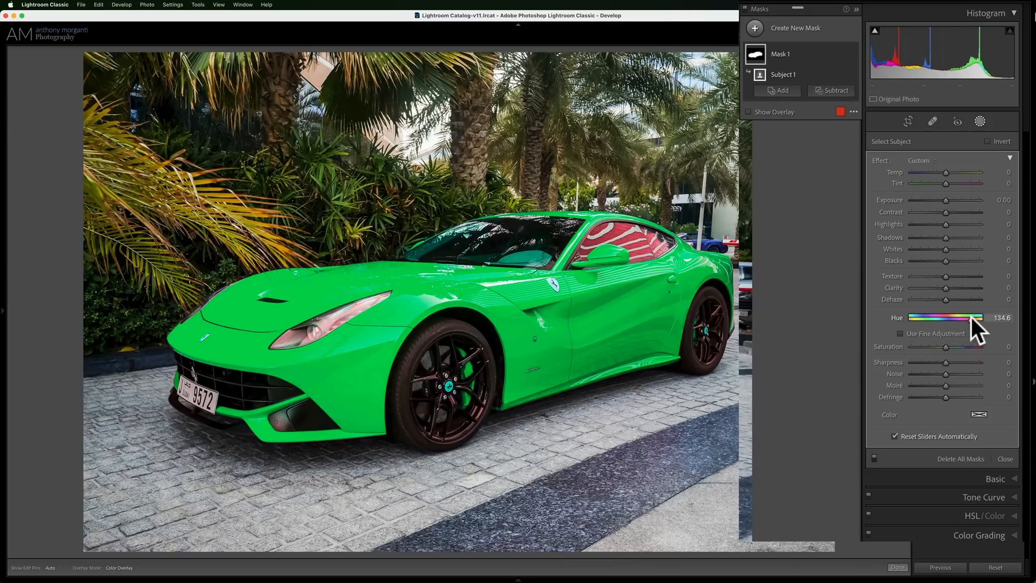
left_click_drag(981, 318, 984, 317)
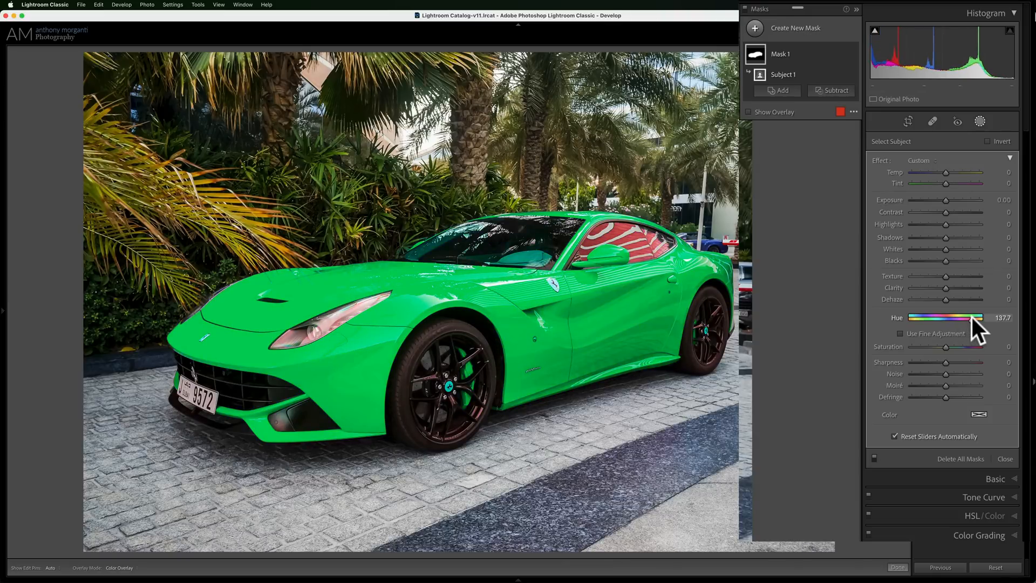
left_click_drag(968, 318, 973, 318)
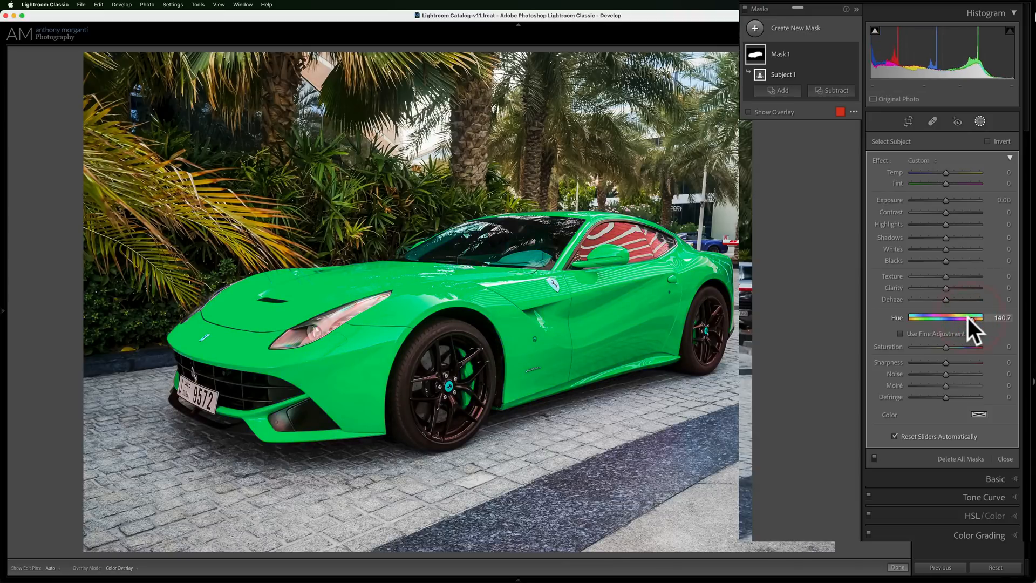
mouse_move(981, 322)
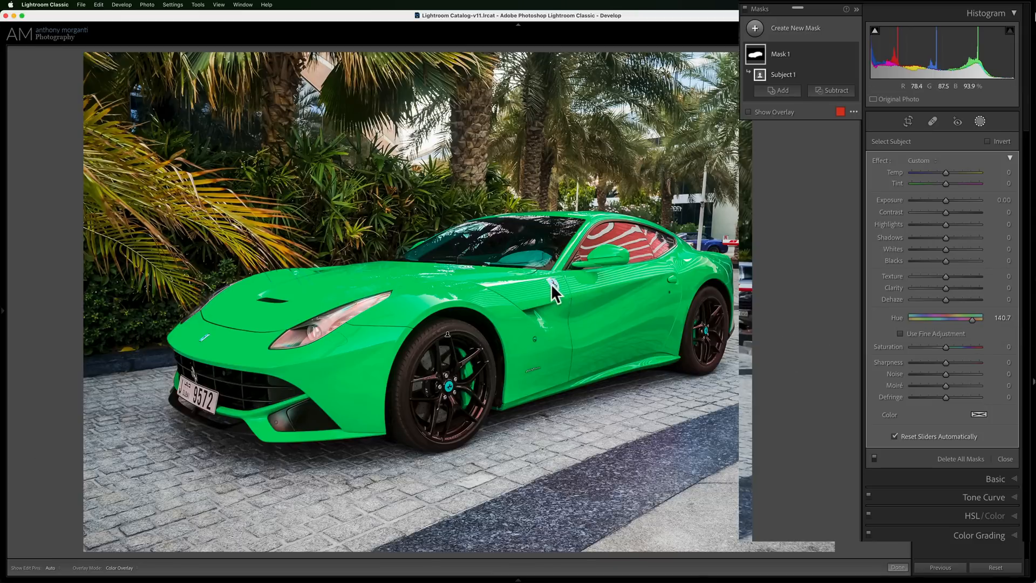
mouse_move(482, 354)
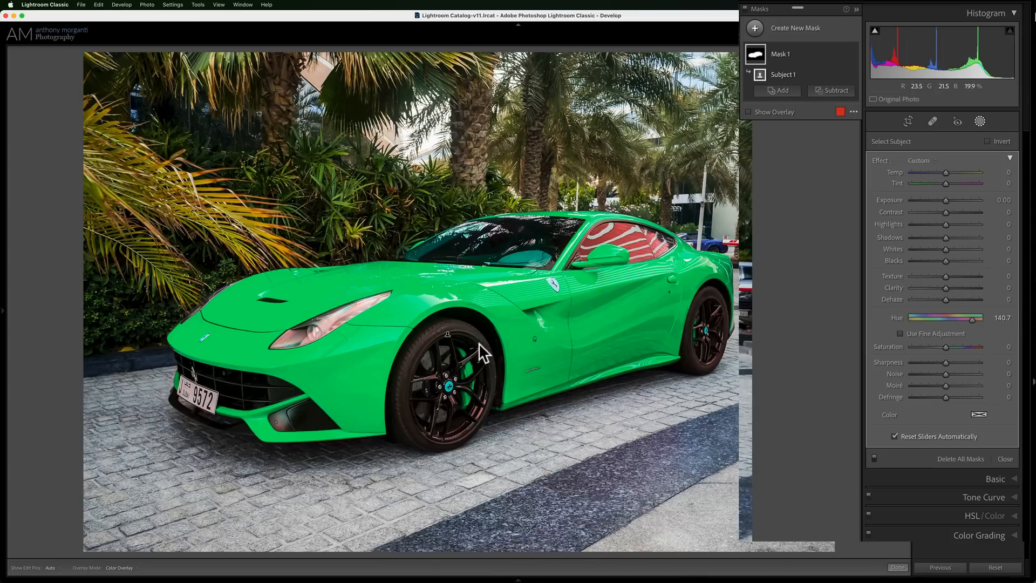
mouse_move(453, 397)
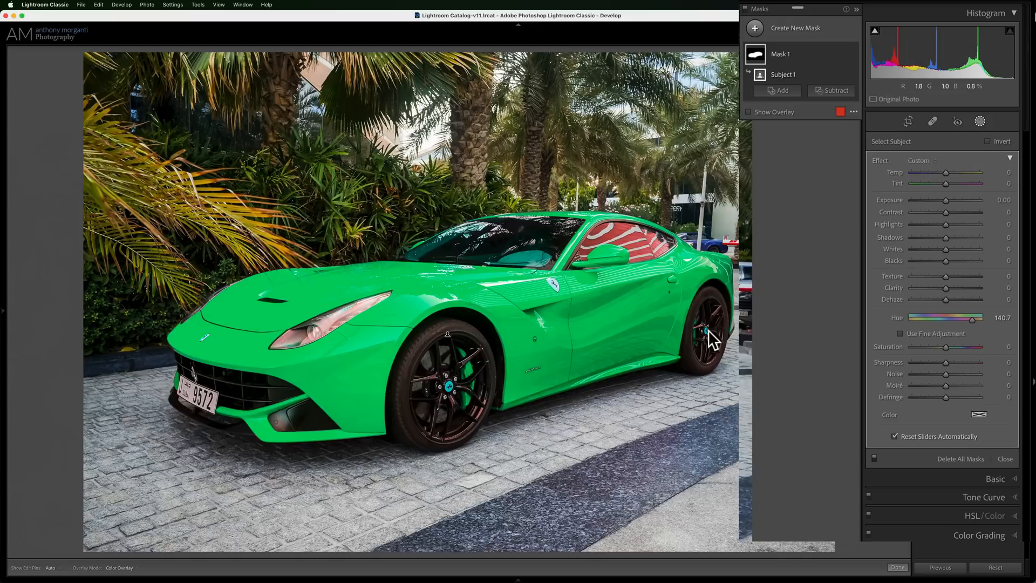
mouse_move(849, 129)
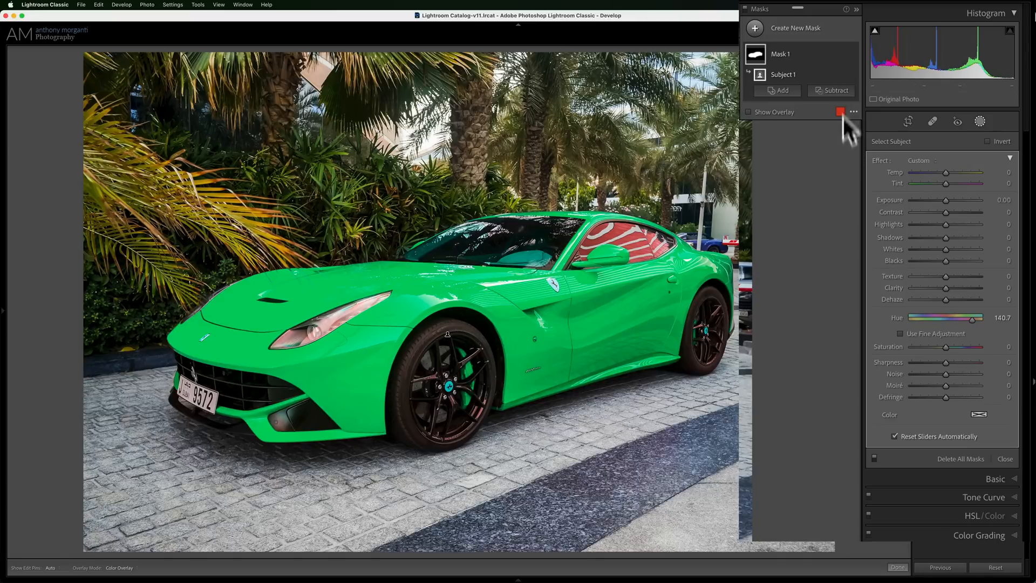
Step: Start a Brush subtraction on the car mask to paint the Ferrari badges out
left_click(831, 90)
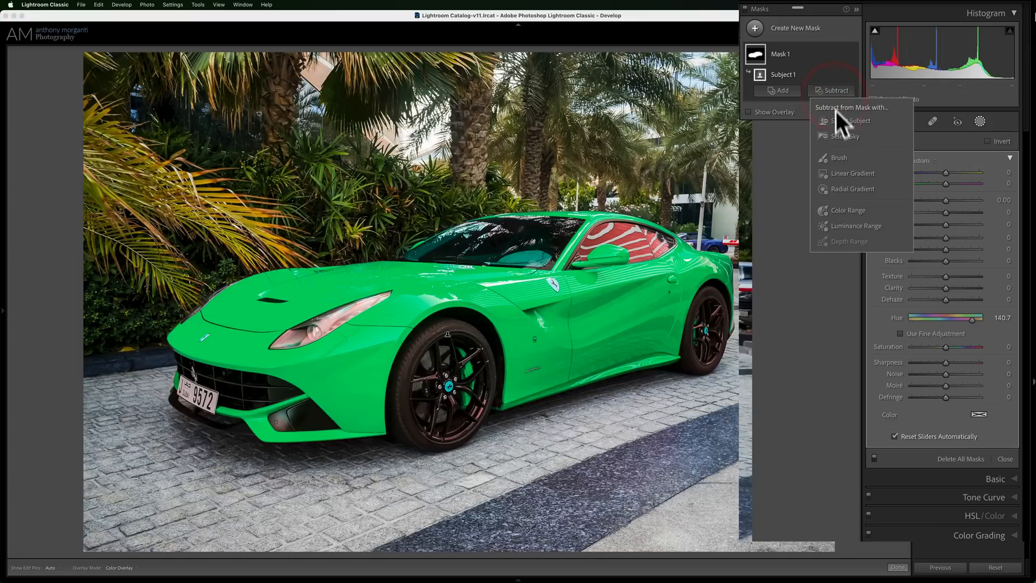
left_click(839, 158)
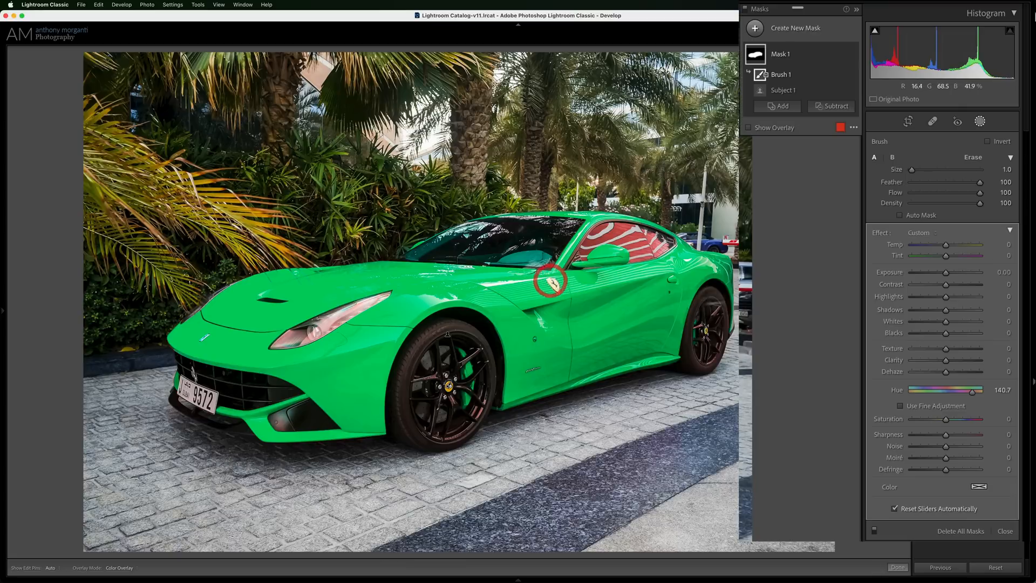
Step: Sweep the car's hue through yellow-green, green and magenta, settling on orange at about +17
left_click_drag(982, 389, 966, 389)
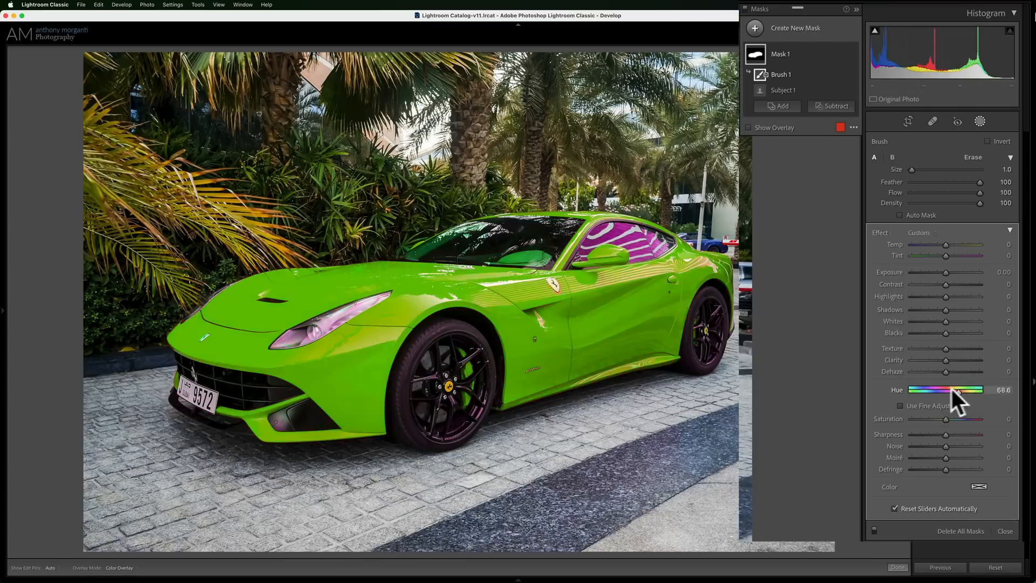
left_click_drag(971, 389, 978, 389)
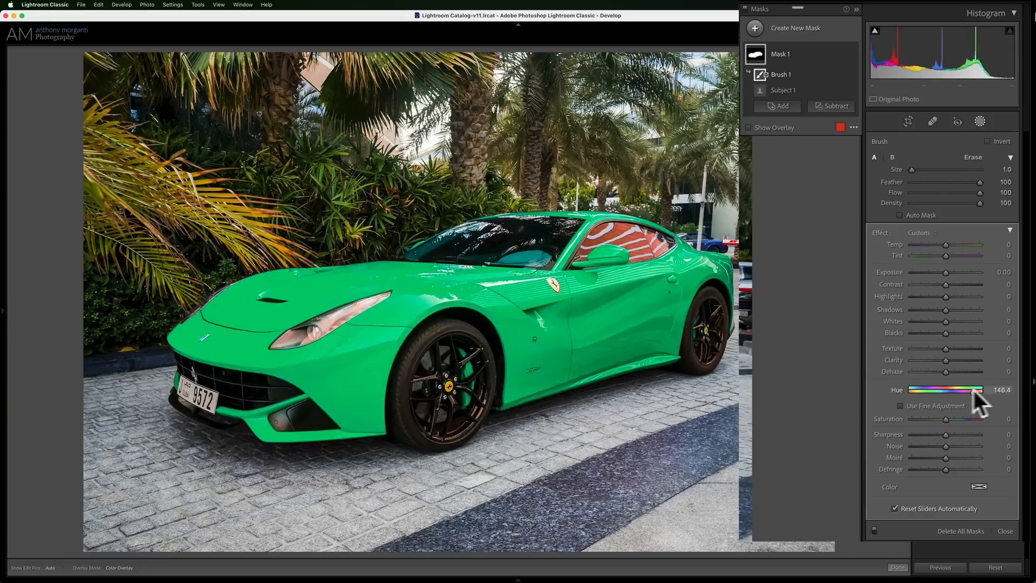
left_click_drag(985, 390, 922, 390)
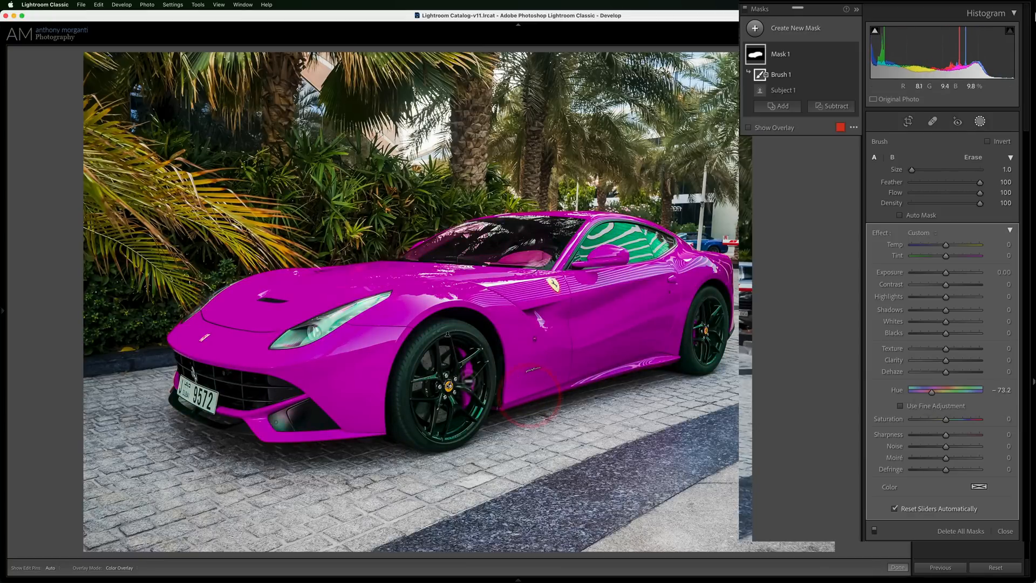
left_click_drag(932, 389, 939, 389)
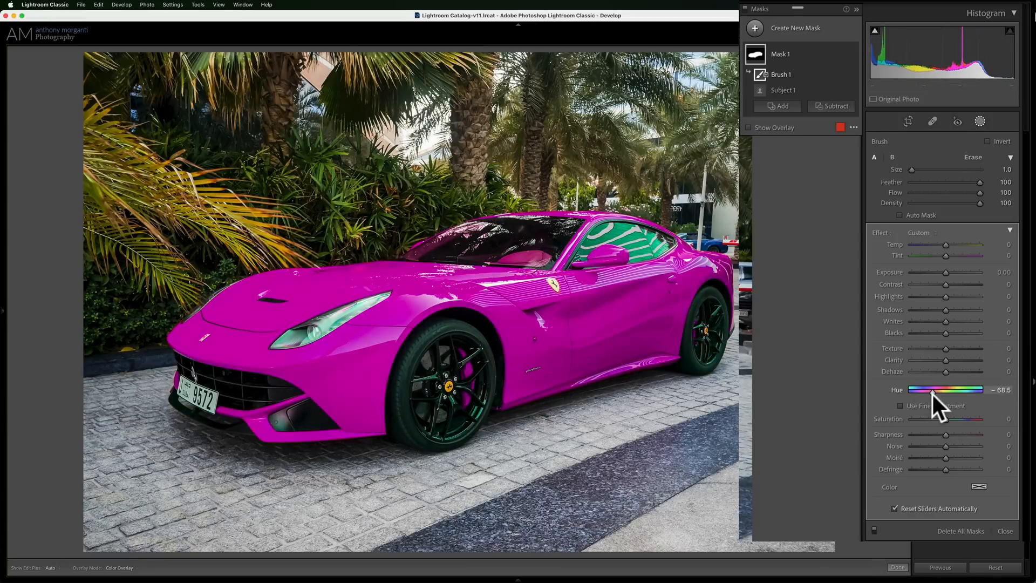
left_click_drag(909, 389, 972, 389)
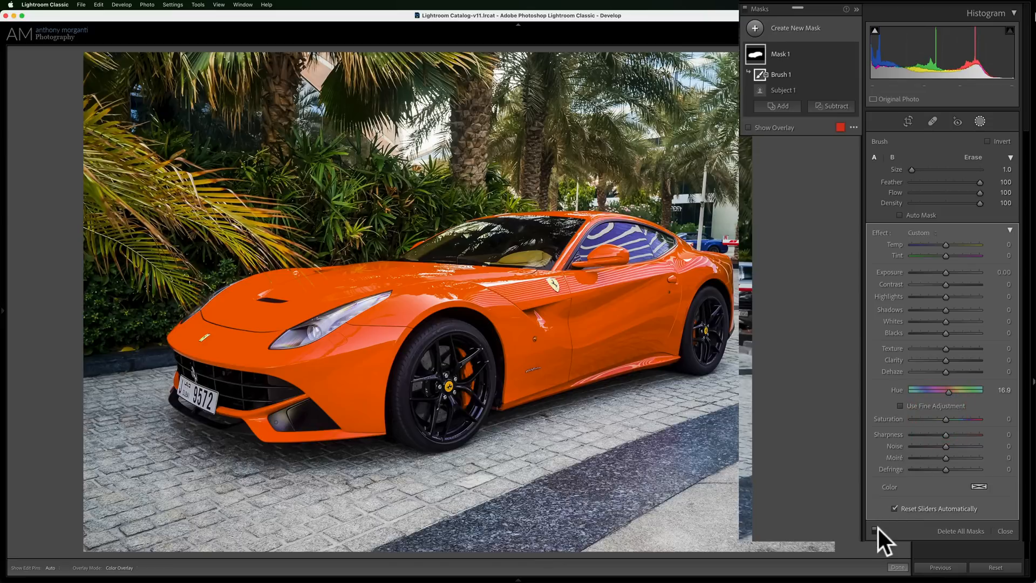
mouse_move(880, 542)
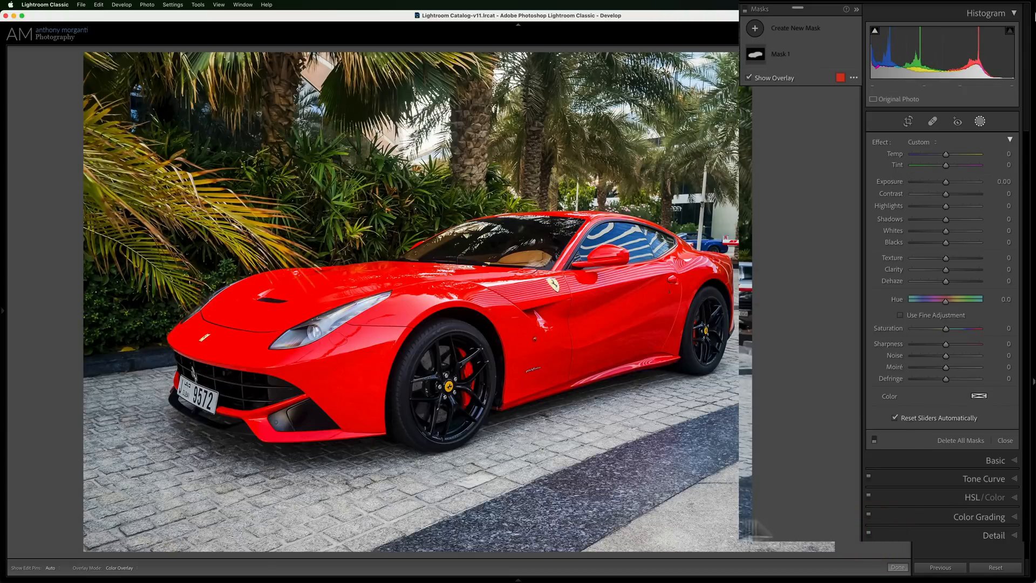
mouse_move(470, 389)
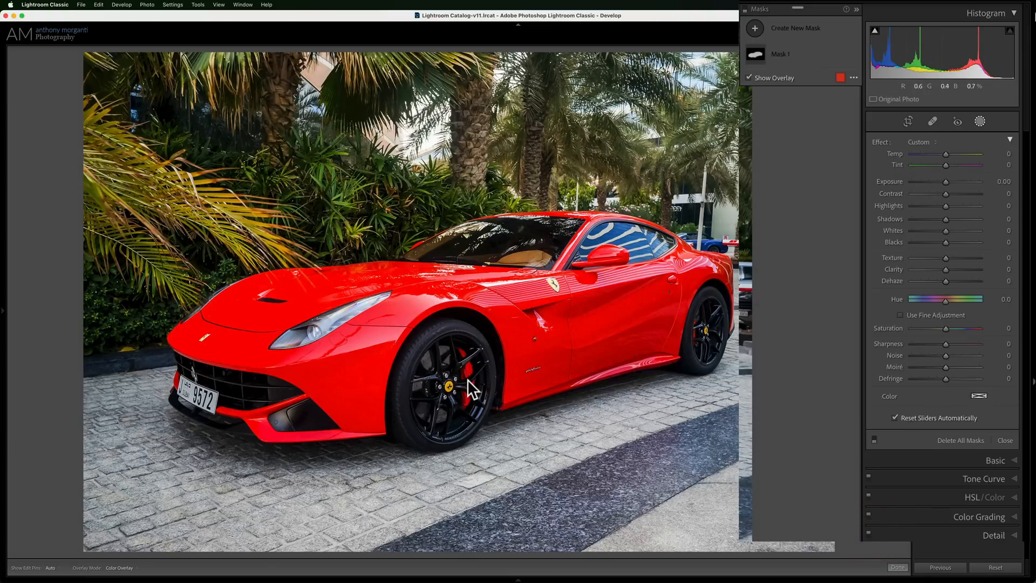
mouse_move(885, 451)
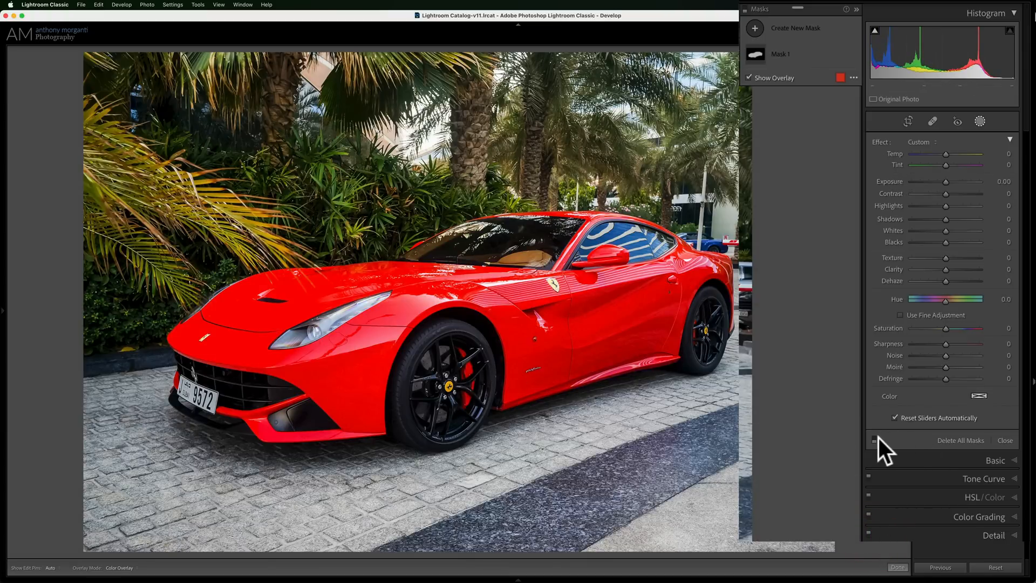
Step: Return the Ferrari body to vivid orange with a hue shift of about +16.9
left_click_drag(966, 299, 938, 299)
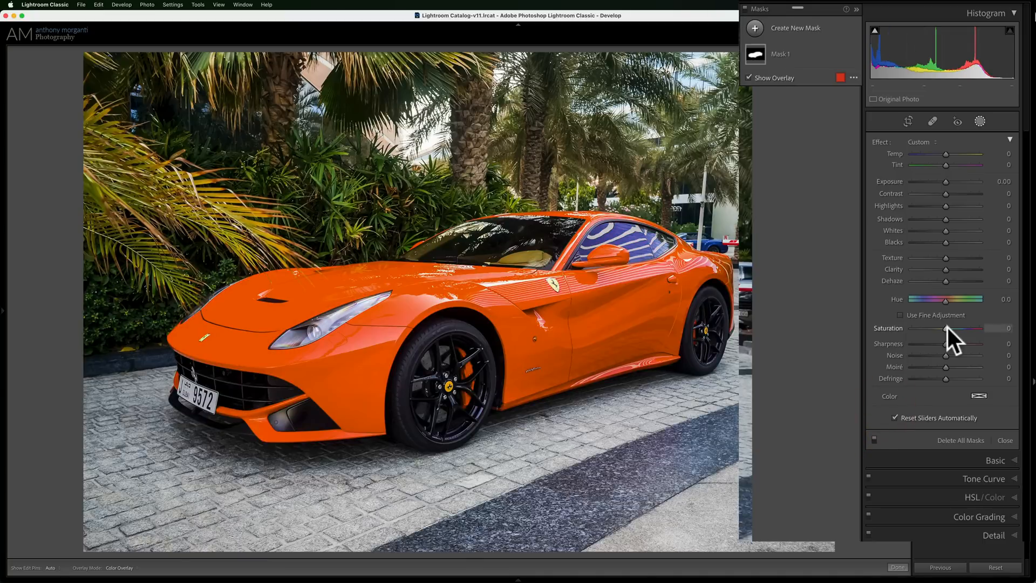
left_click_drag(945, 328, 974, 299)
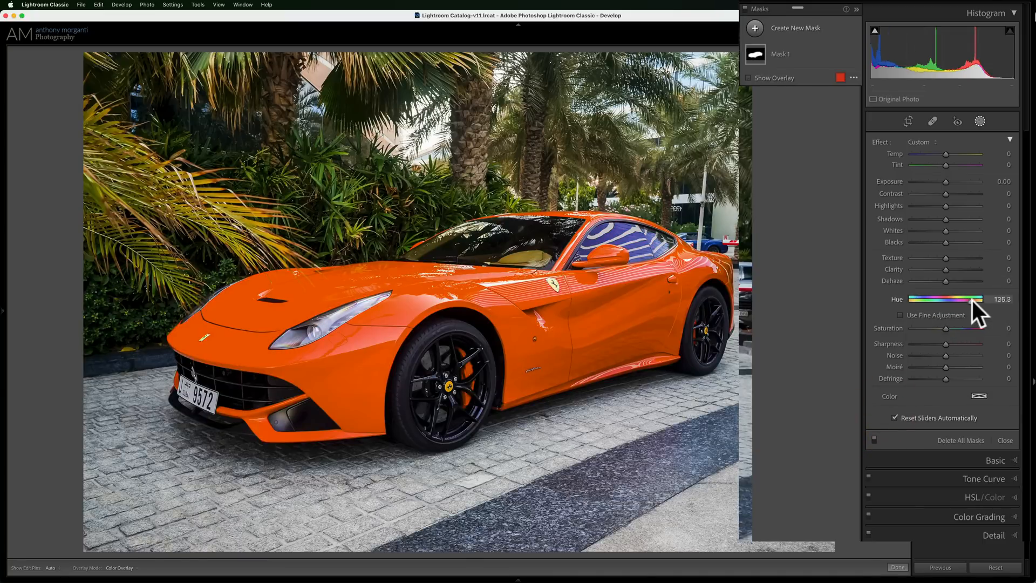
left_click_drag(978, 299, 995, 299)
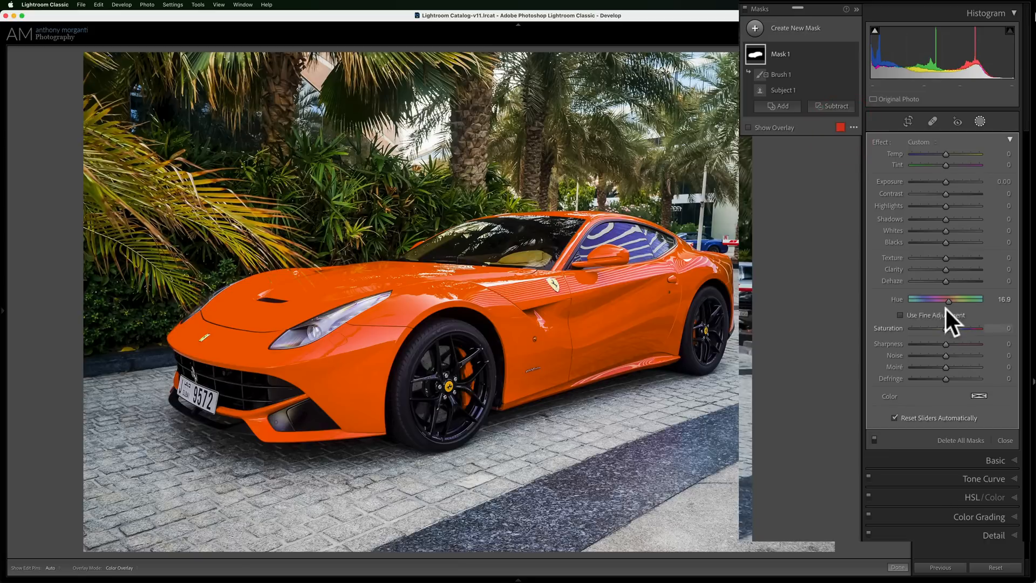
Step: Try cyan-blue, deeper blue and yellow-green on the body, ending at bright green near +97.7, then move to the portrait
left_click_drag(965, 300, 909, 299)
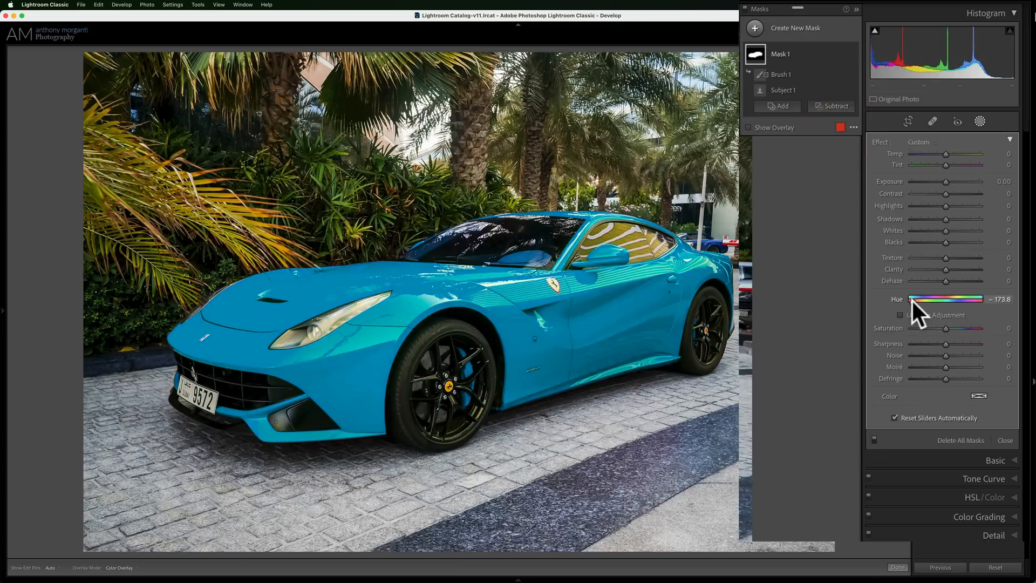
left_click_drag(911, 300, 945, 253)
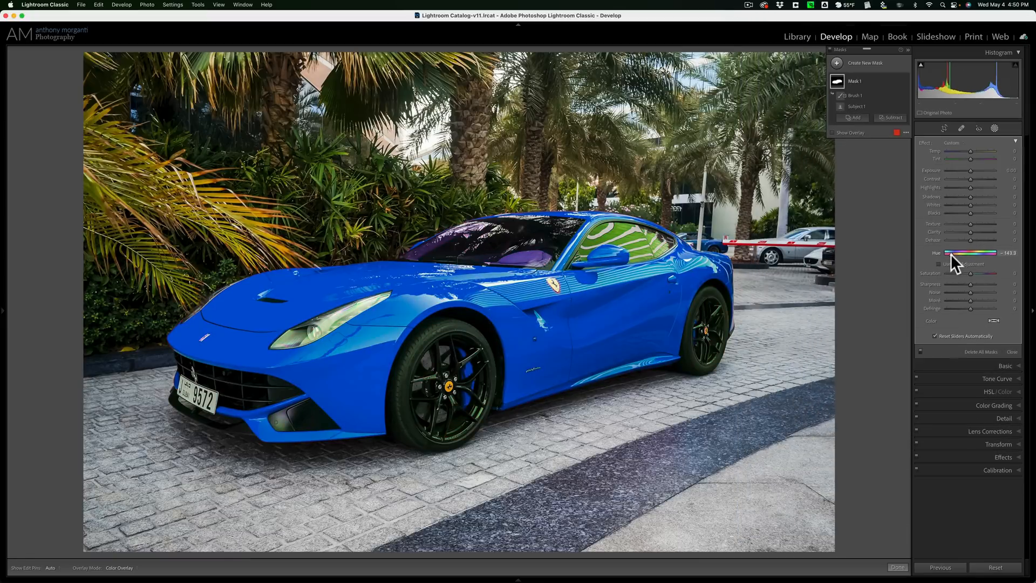
left_click_drag(948, 253, 995, 253)
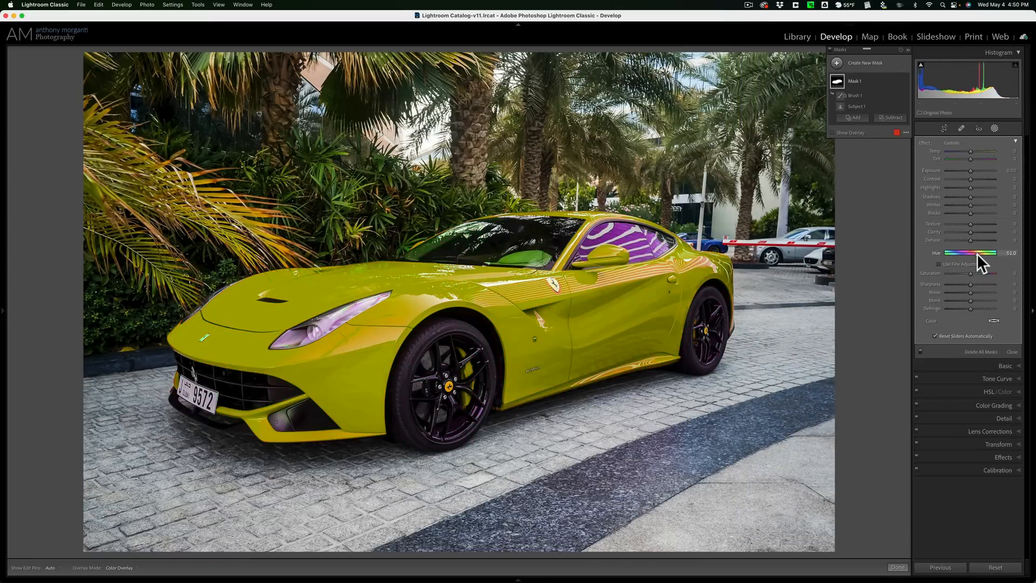
left_click_drag(970, 253, 985, 253)
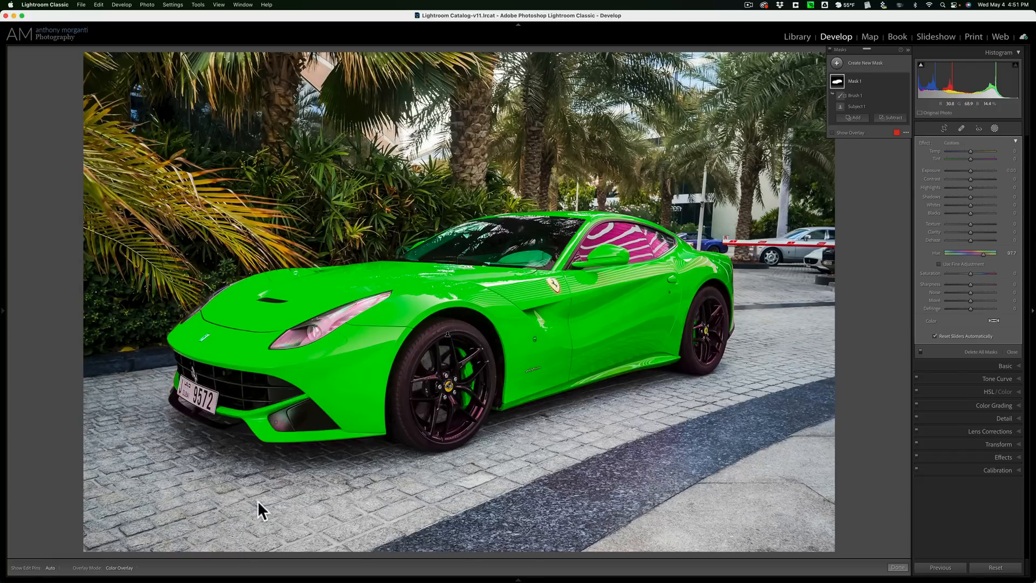
left_click(105, 534)
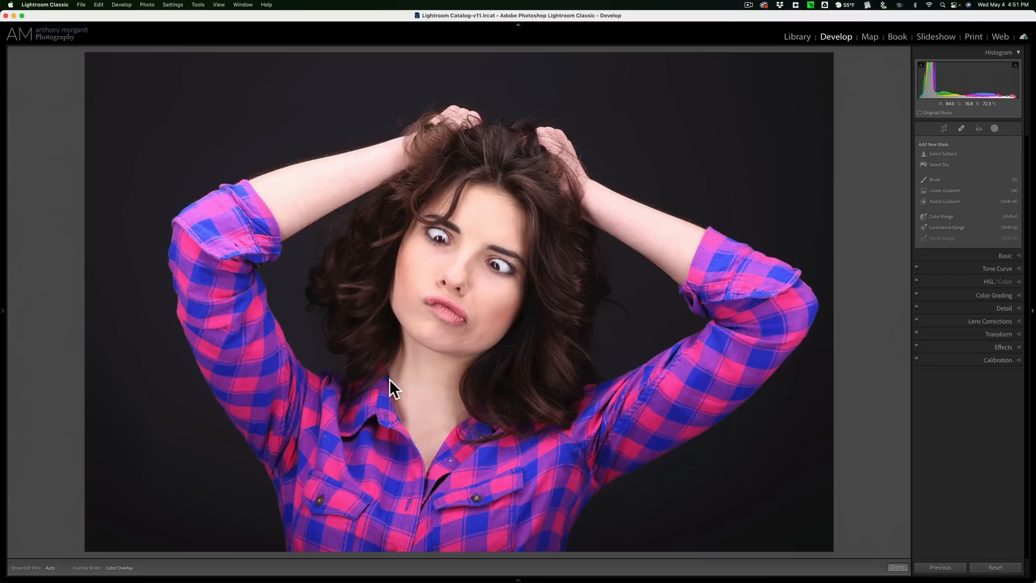
mouse_move(674, 397)
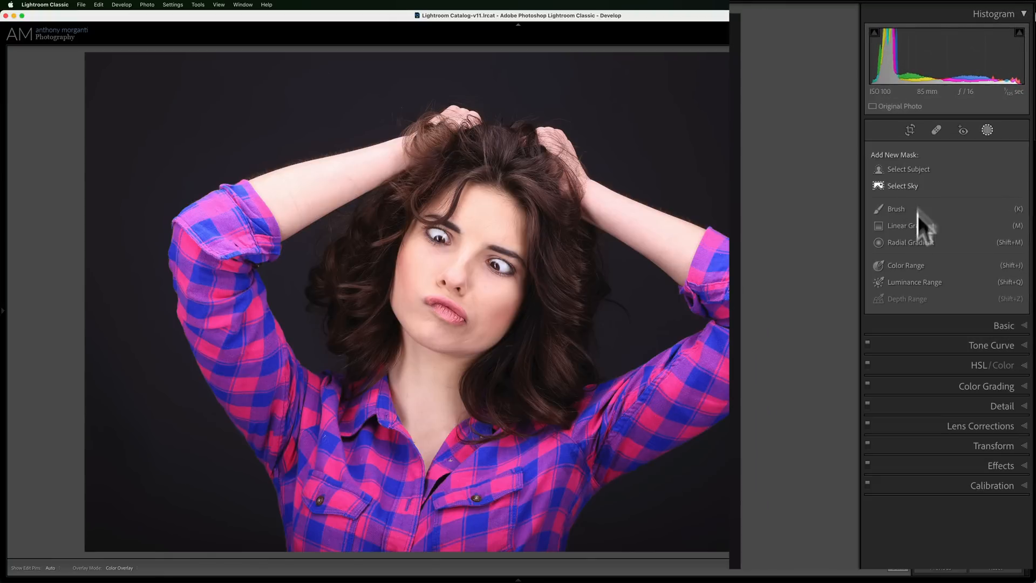
mouse_move(915, 281)
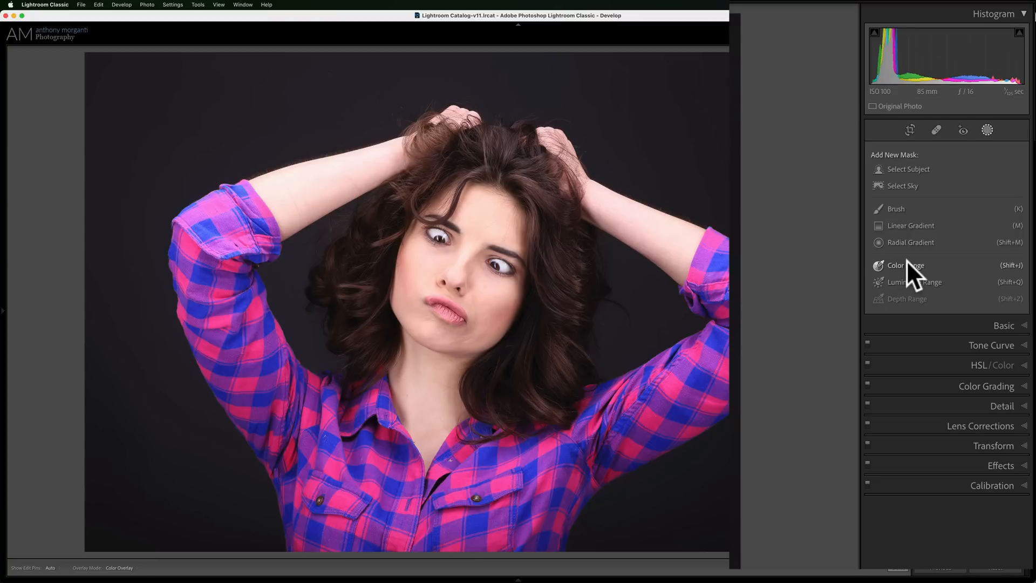
Step: Add a new Color Range mask on the plaid-shirt portrait
left_click(903, 265)
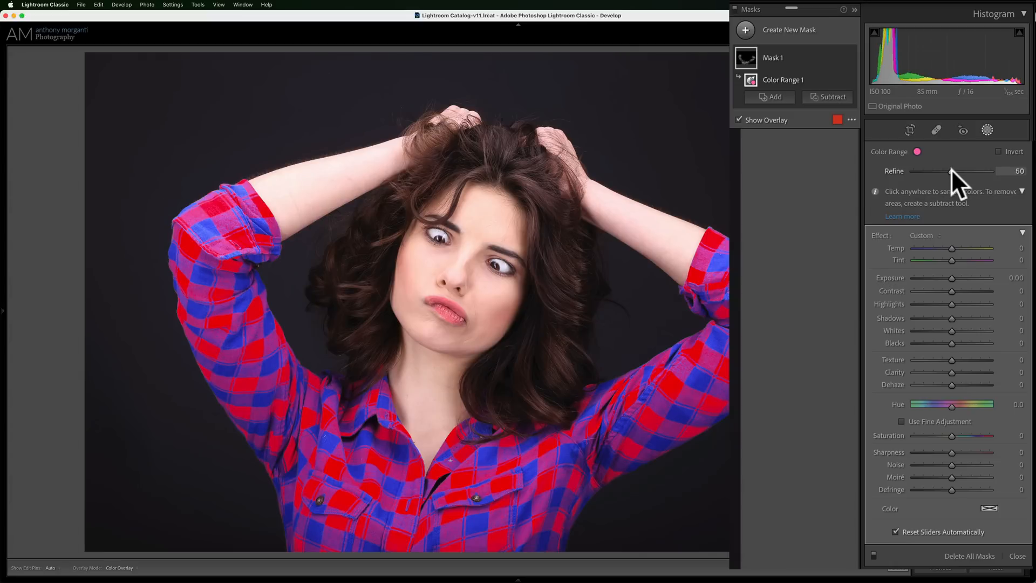
Step: Widen the pink-square Refine range to 80, narrow it to 24, then return it to 50
left_click_drag(962, 171, 985, 171)
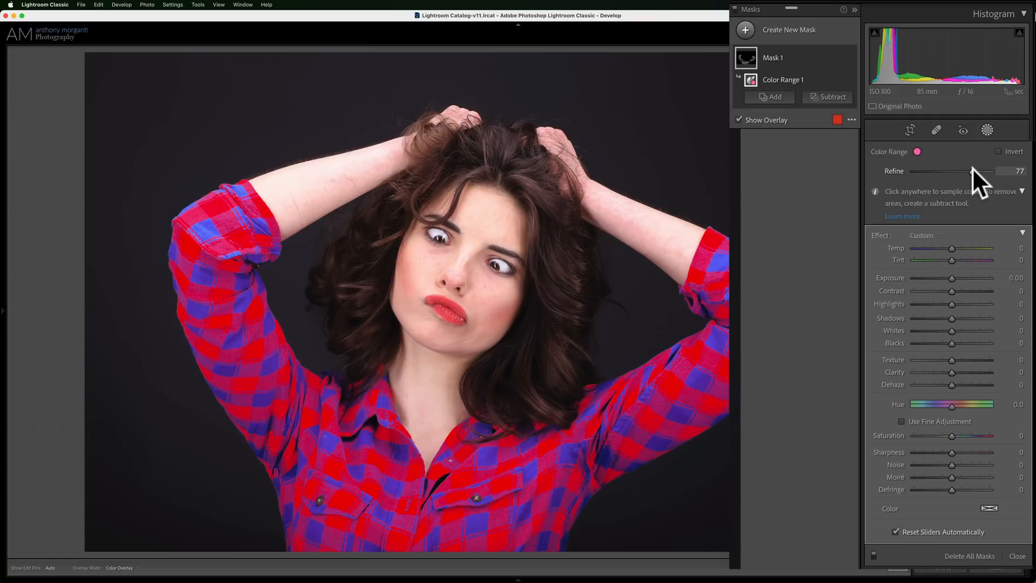
left_click_drag(972, 171, 978, 171)
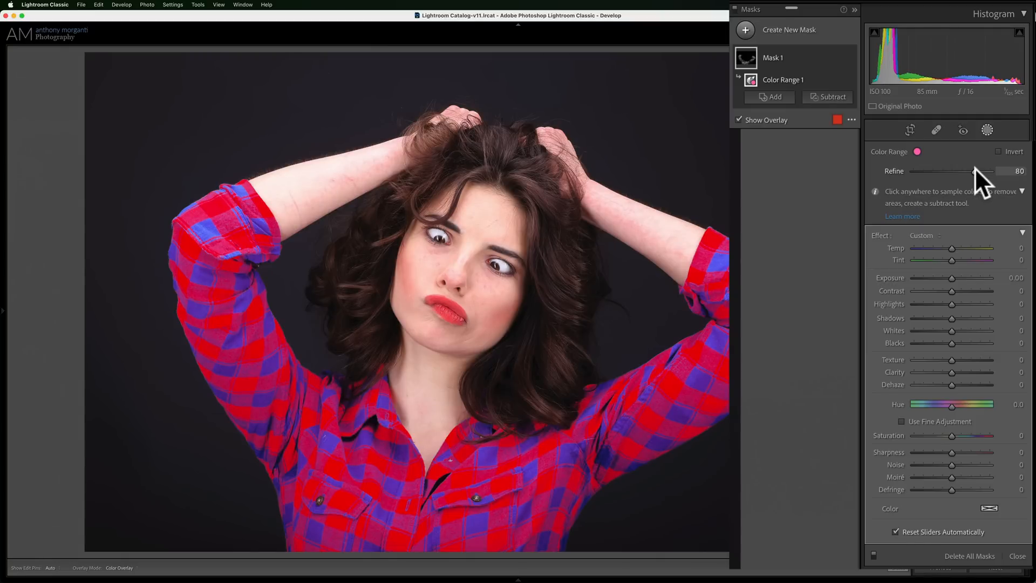
left_click_drag(985, 171, 935, 171)
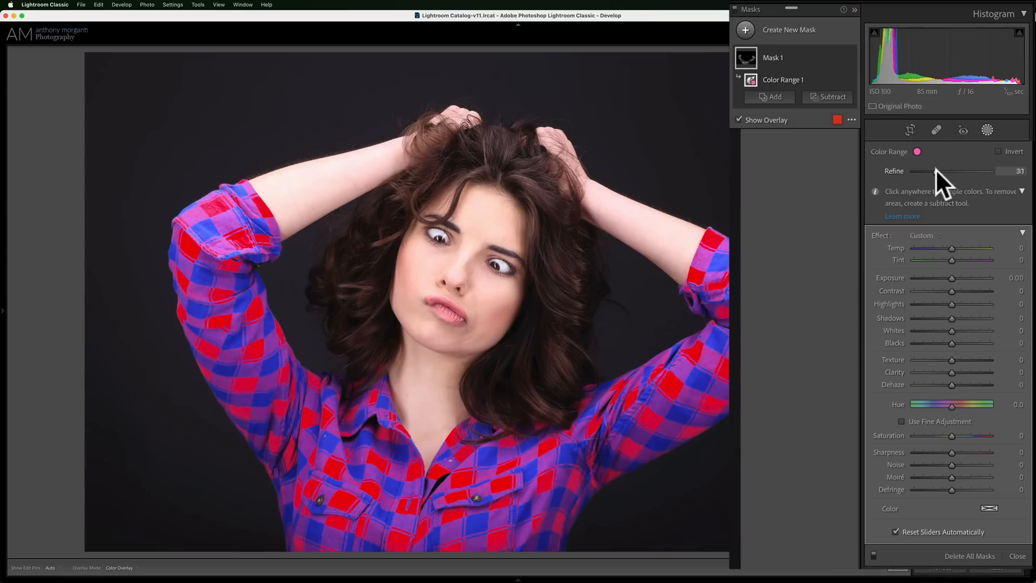
left_click_drag(971, 171, 942, 171)
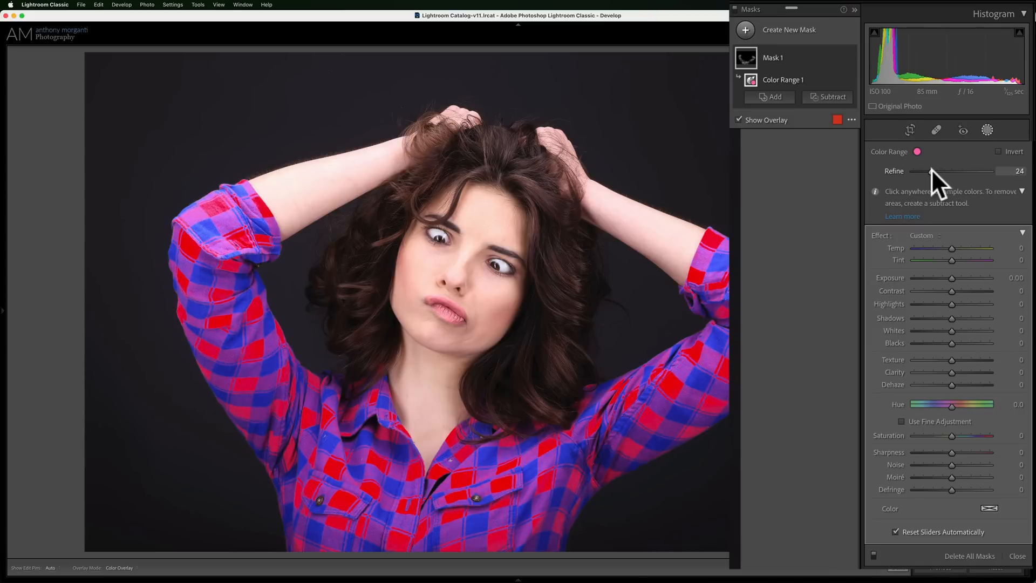
left_click_drag(933, 171, 952, 171)
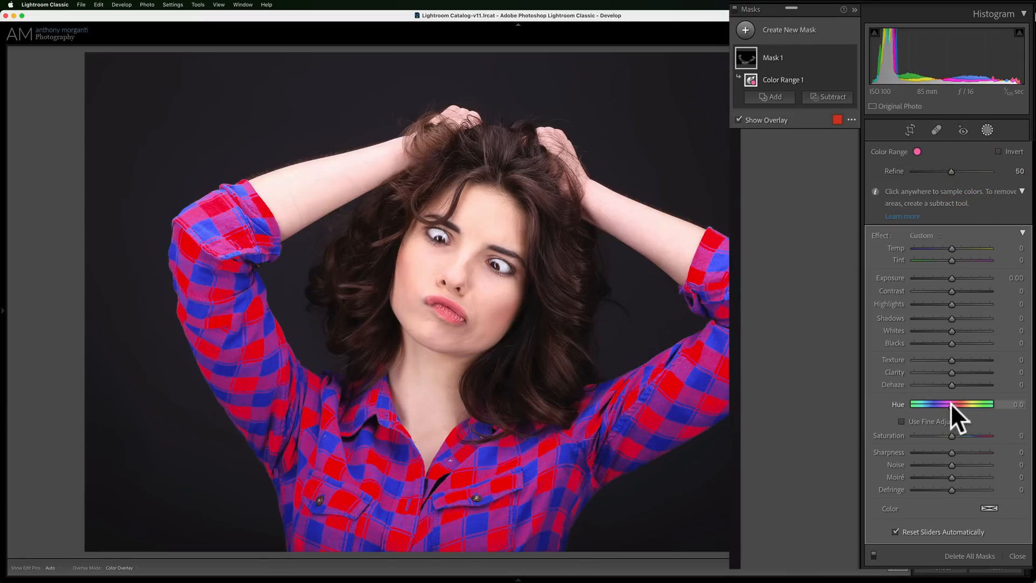
Step: Shift the shirt squares' hue through blue and orange, settling on green at about +130
left_click_drag(967, 405, 921, 404)
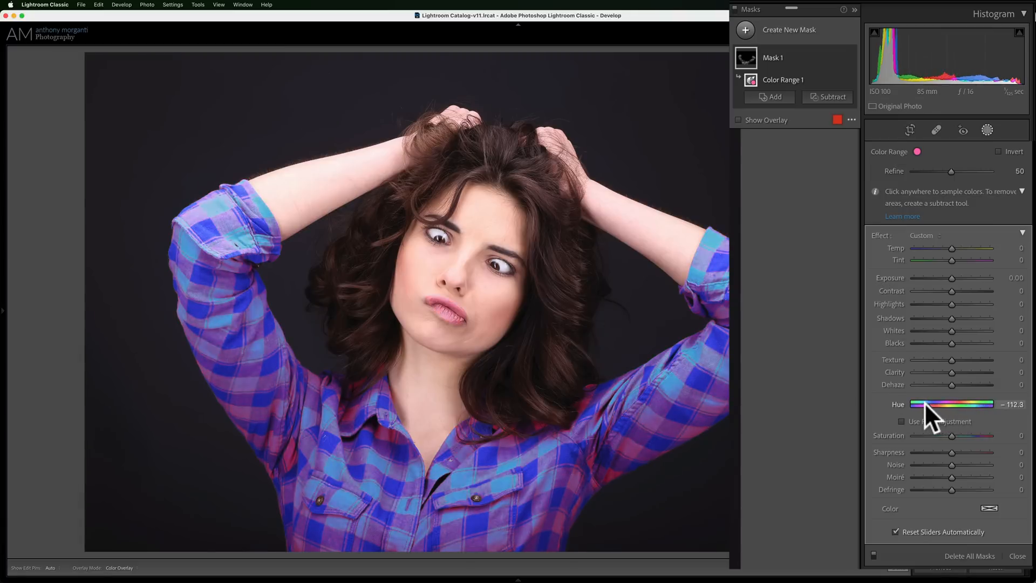
left_click_drag(925, 404, 975, 404)
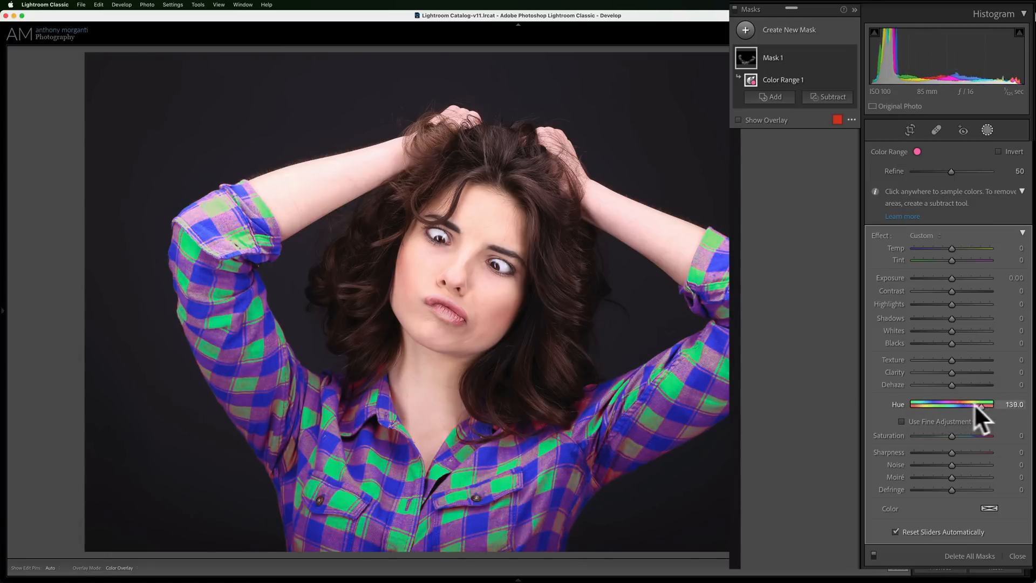
left_click_drag(987, 404, 966, 404)
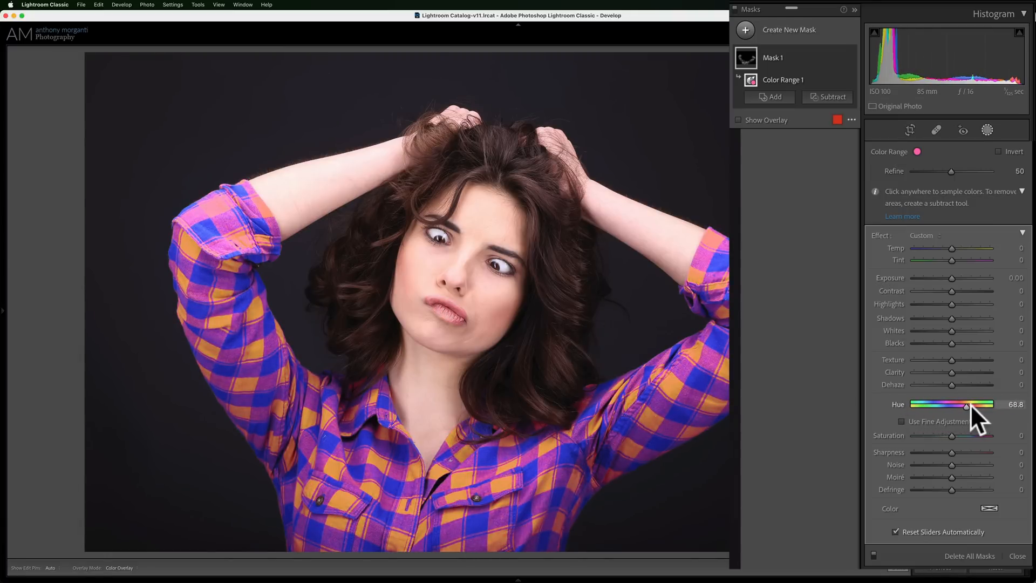
left_click_drag(966, 404, 989, 403)
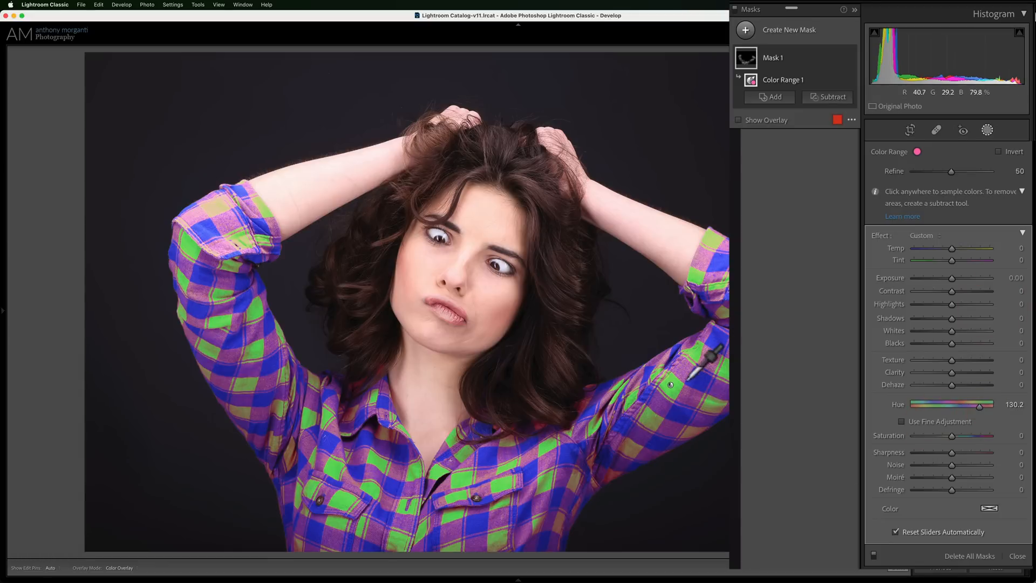
mouse_move(959, 334)
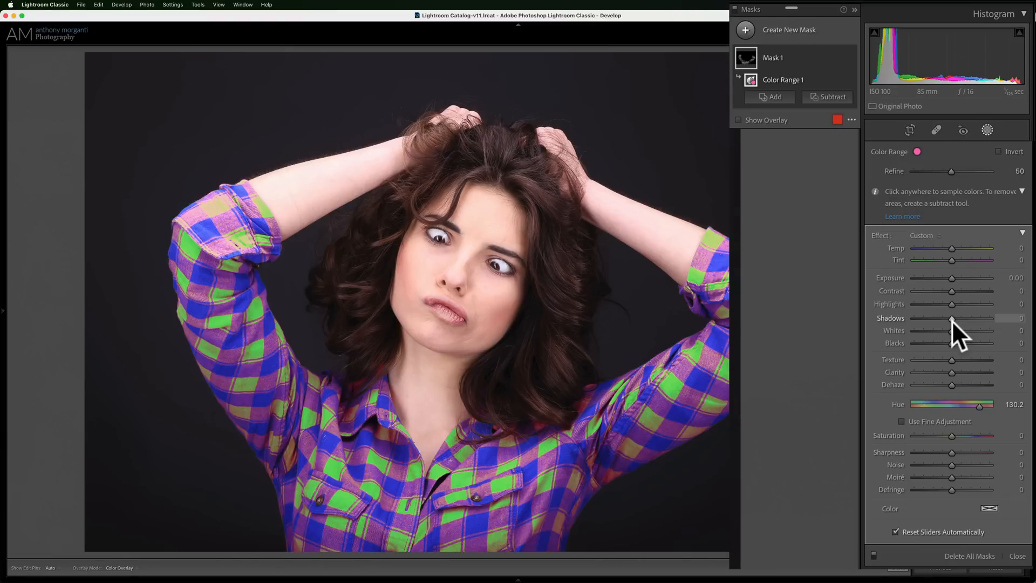
mouse_move(947, 333)
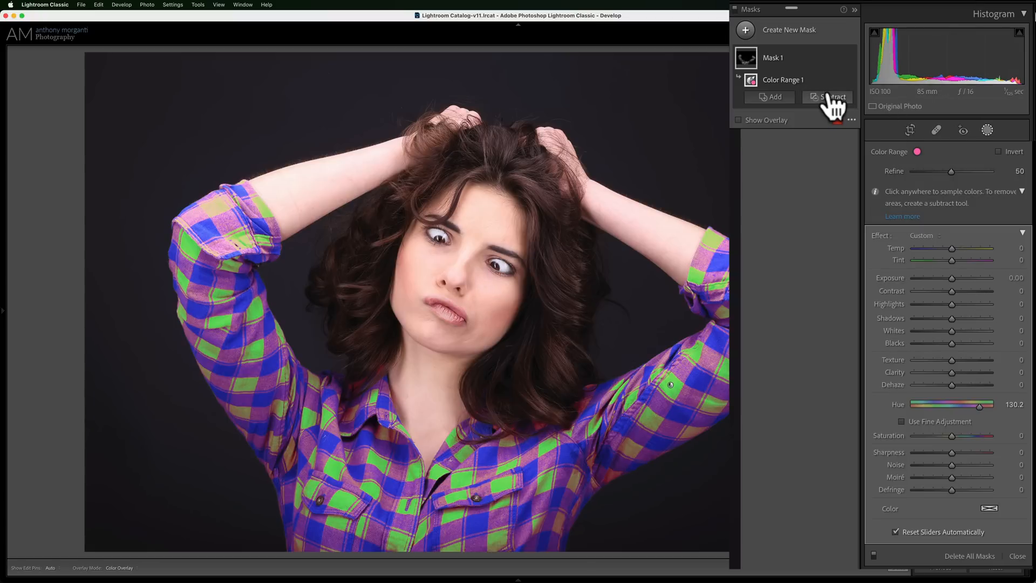
mouse_move(835, 97)
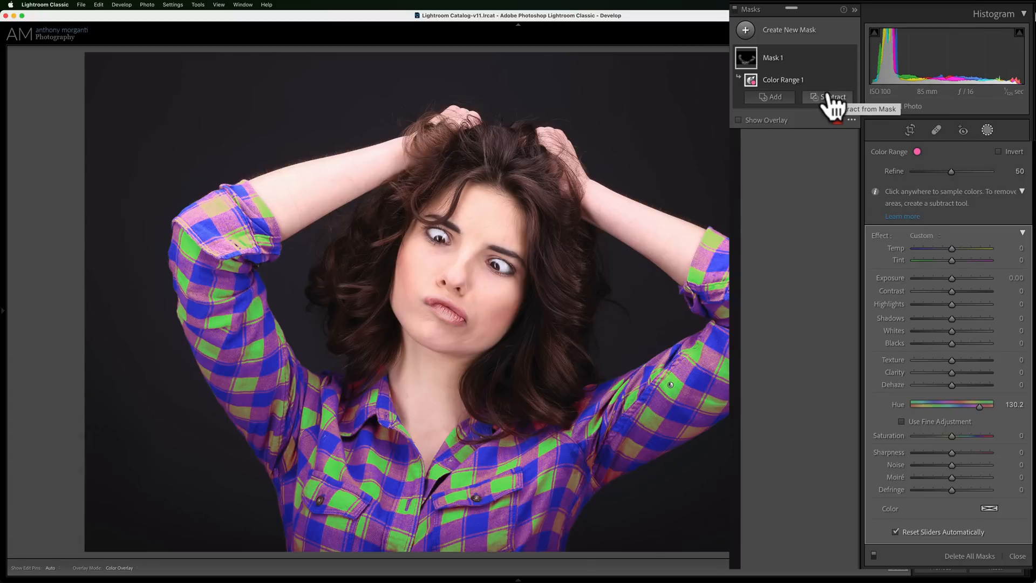